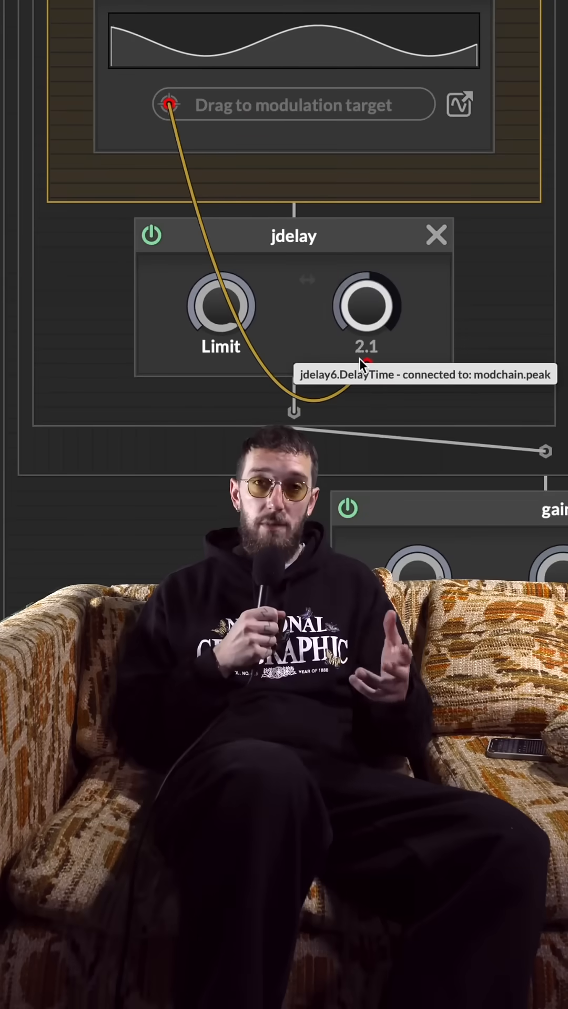
- Lower the Analog synth's Osc1 Detune knob from 0.30 to 0.13
scroll("down", 3)
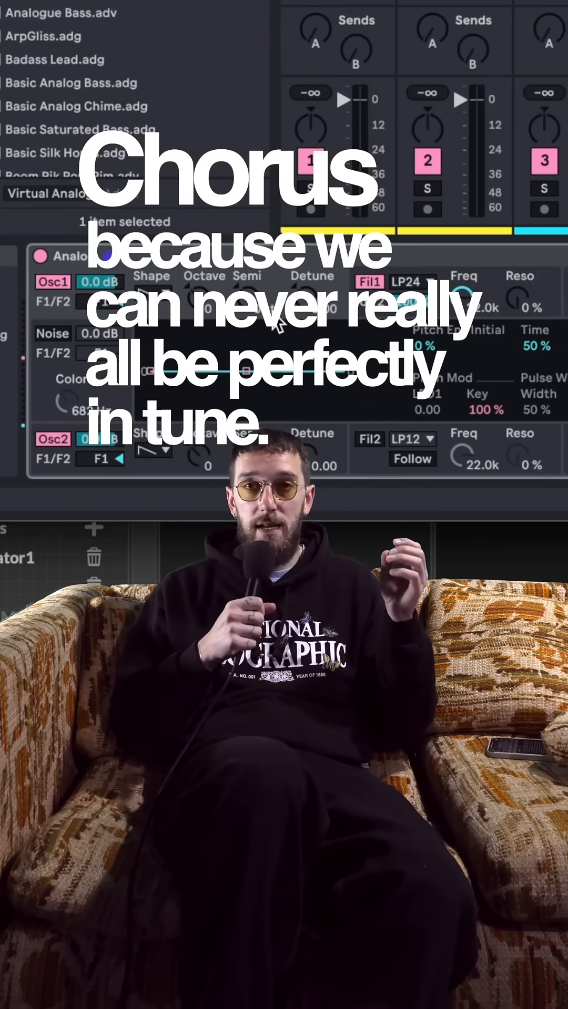
right_click(312, 276)
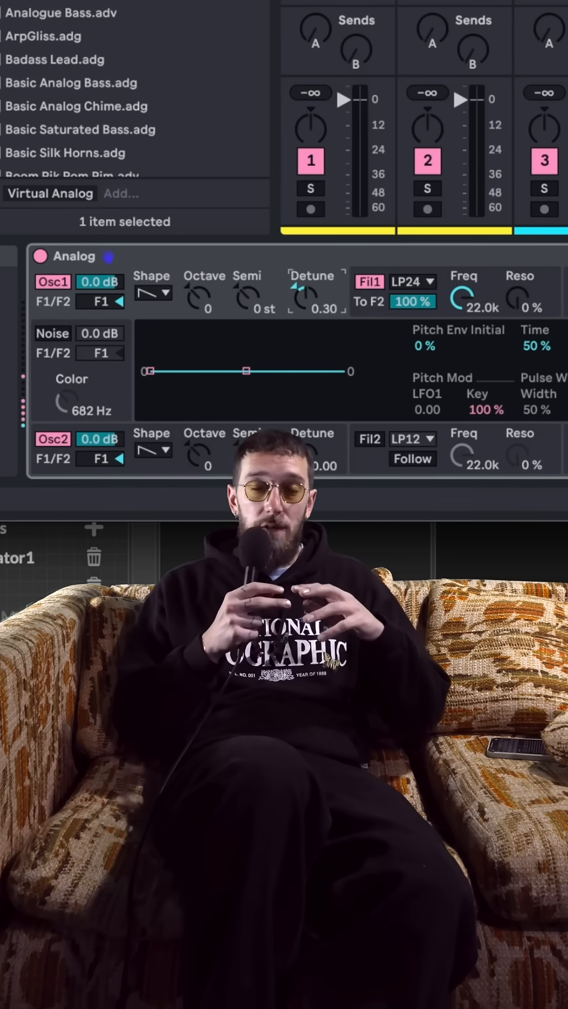
left_click_drag(303, 296, 303, 309)
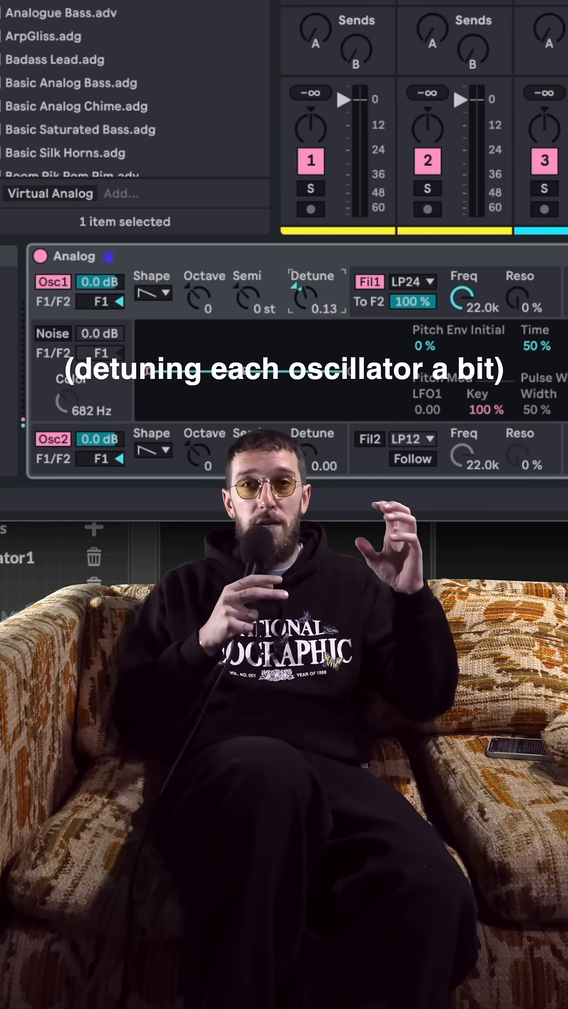
right_click(76, 256)
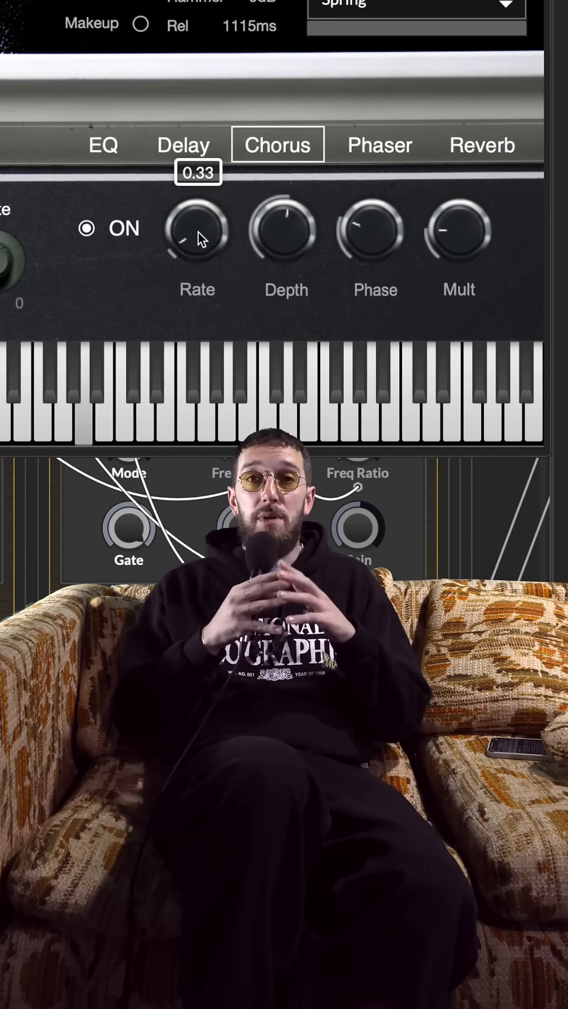
- Raise the Chorus Rate knob from 0.33 to about 1.91, then browse the Acrosonic product page
left_click_drag(197, 232, 199, 173)
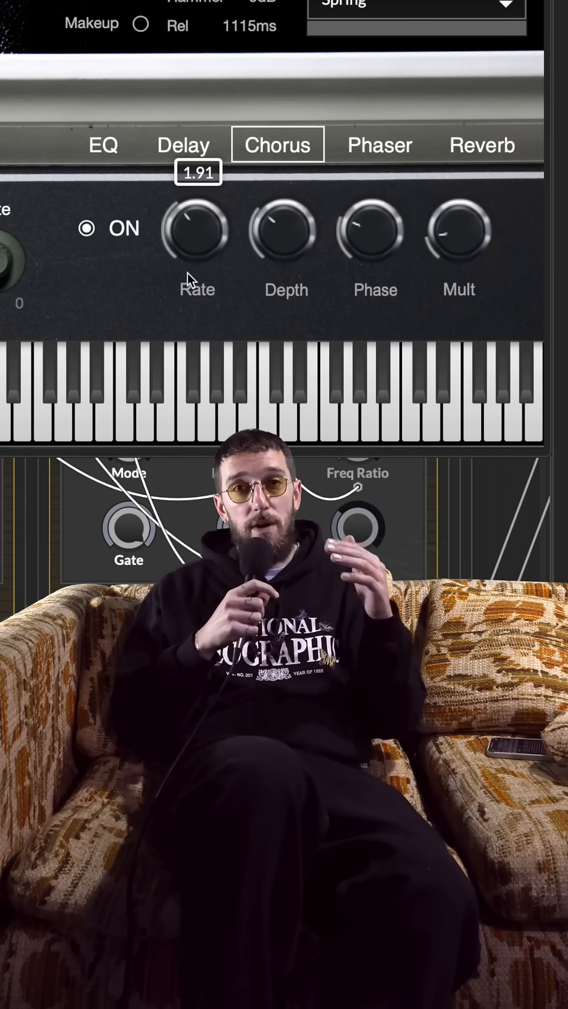
mouse_move(267, 252)
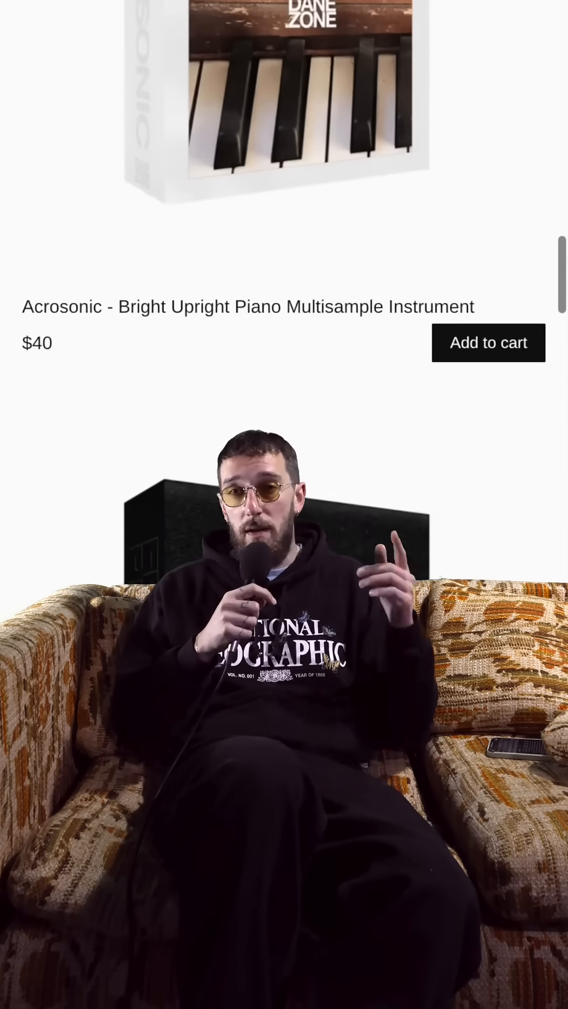
scroll("down", 3)
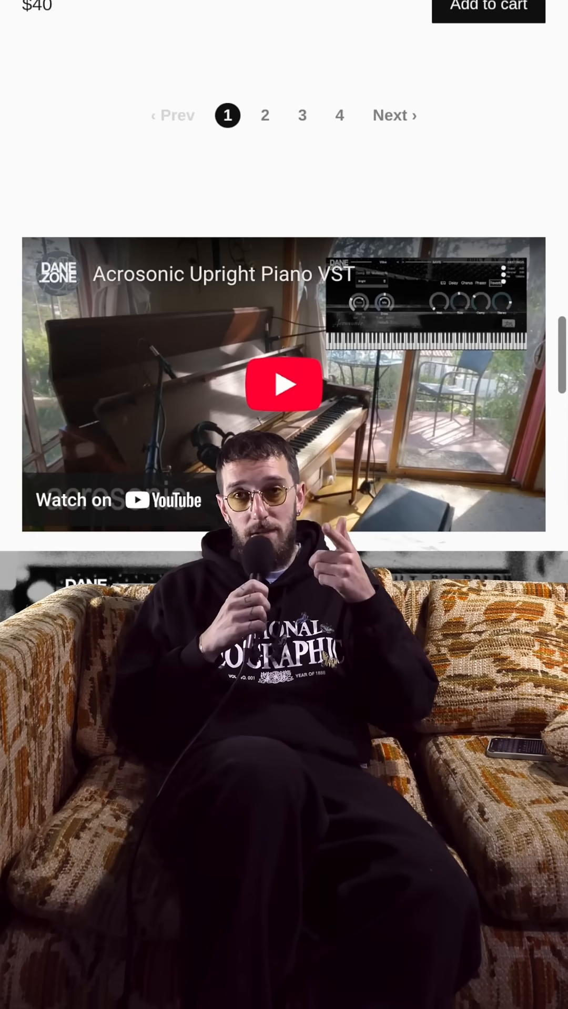